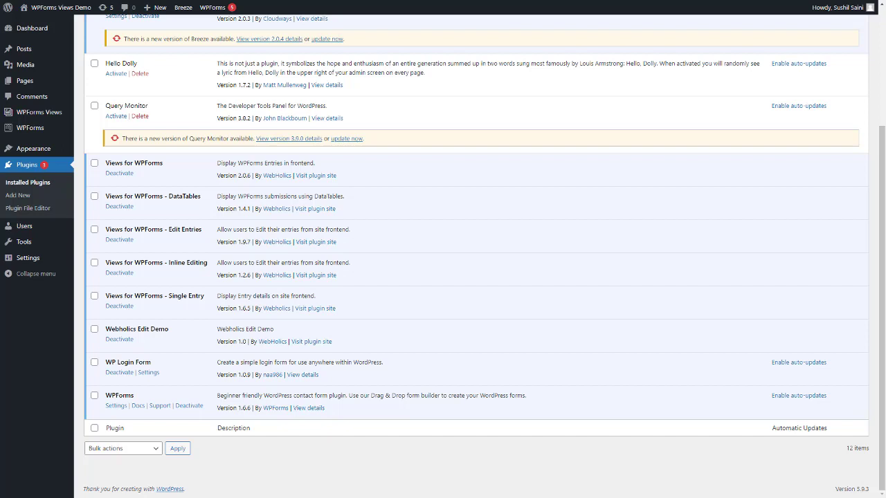
mouse_move(31, 127)
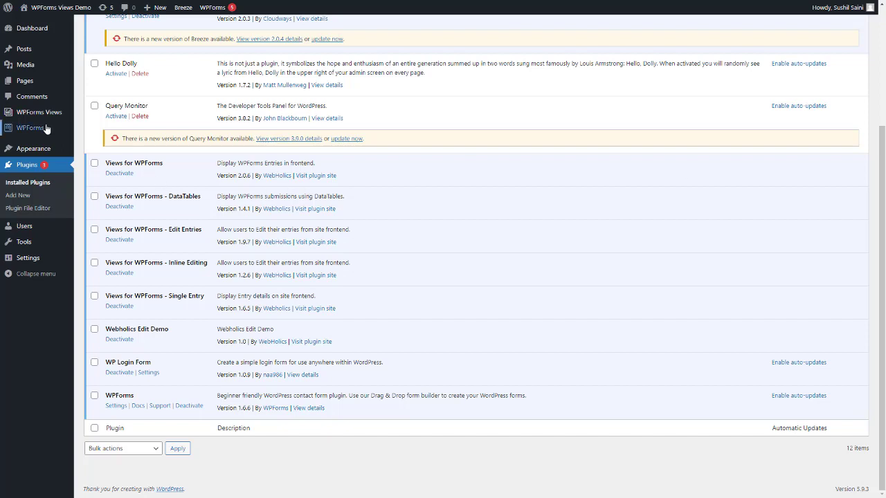
mouse_move(31, 127)
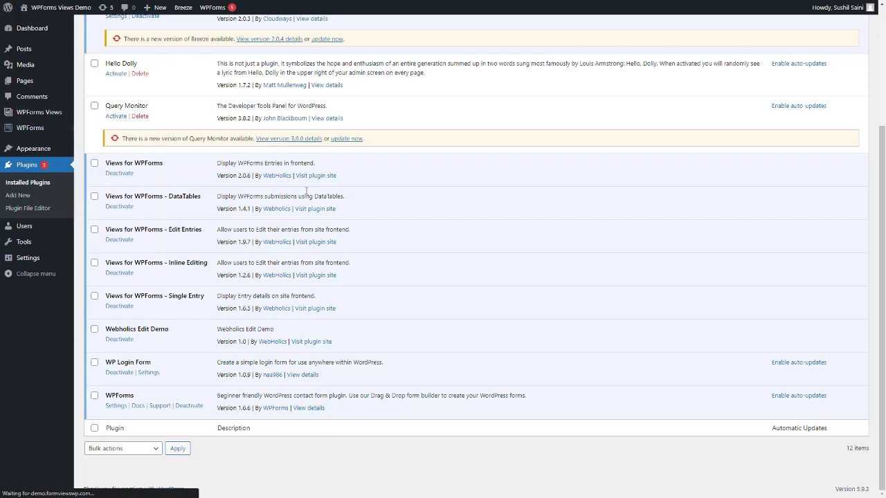
Go to WPForms and start adding a new form.
left_click(30, 127)
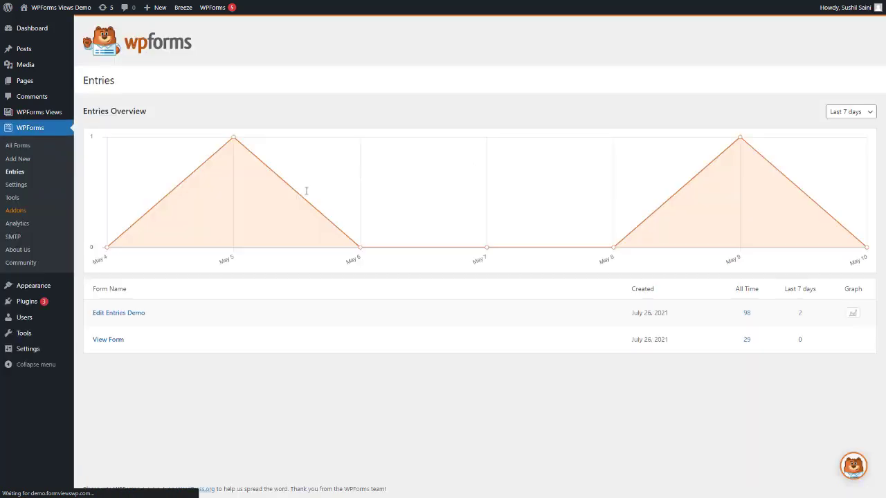
mouse_move(158, 316)
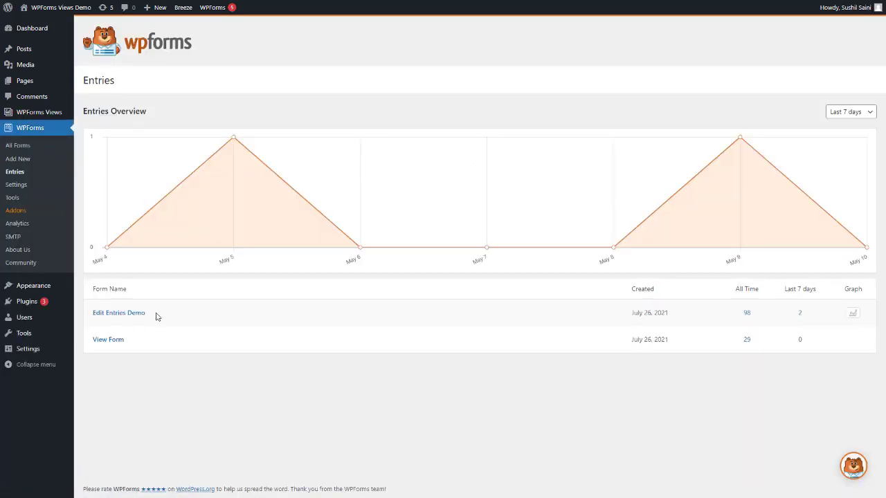
double_click(119, 313)
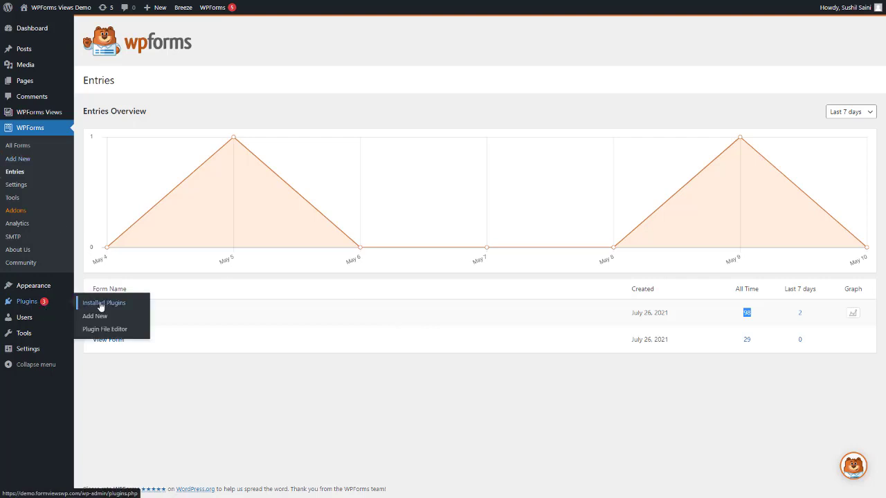
mouse_move(205, 290)
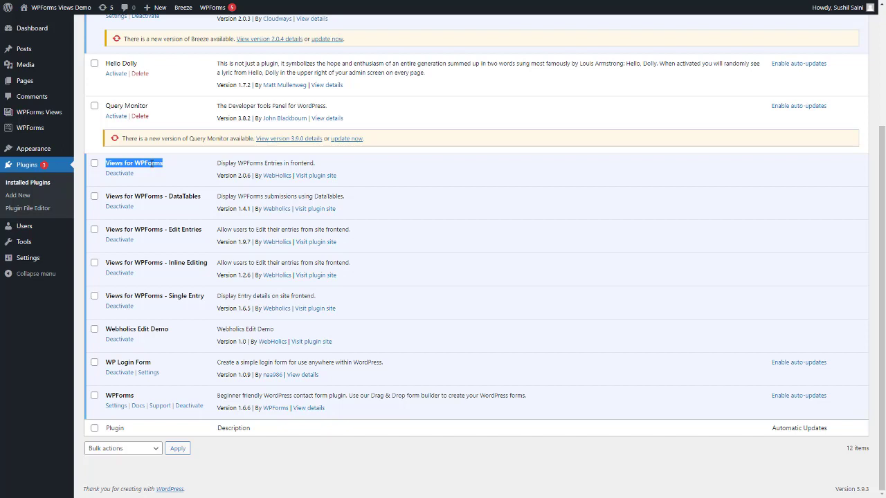
mouse_move(33, 148)
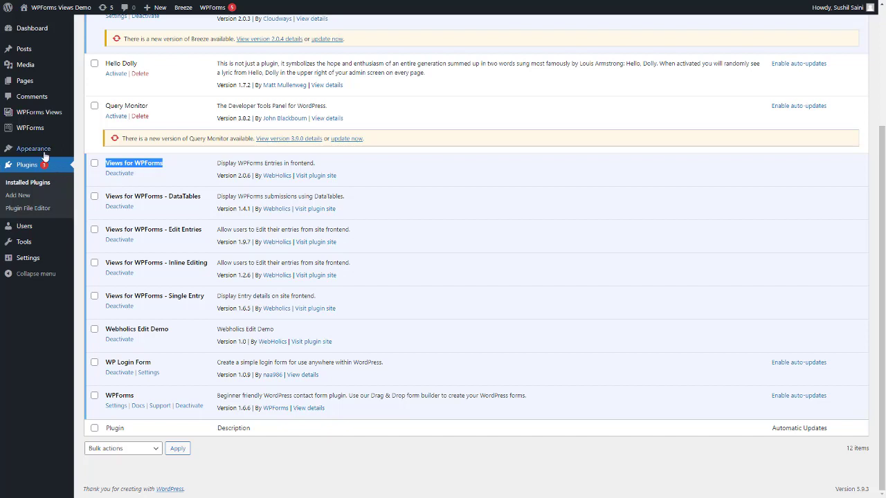
mouse_move(30, 127)
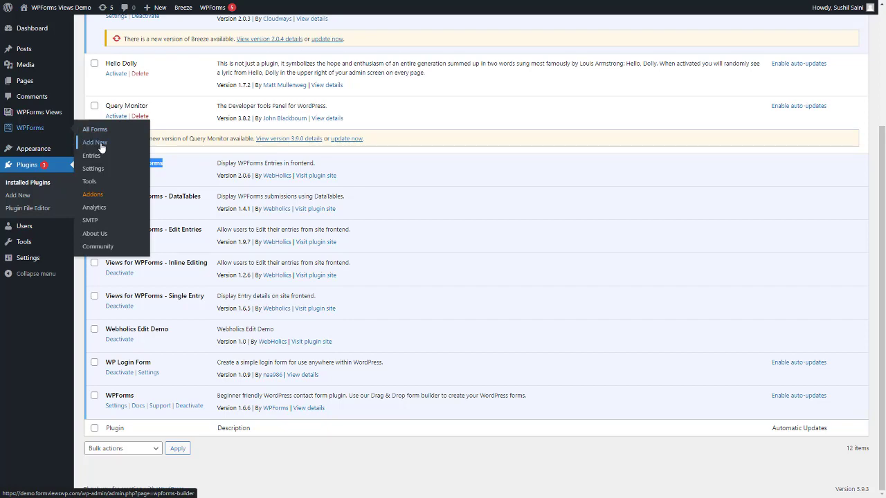
left_click(94, 141)
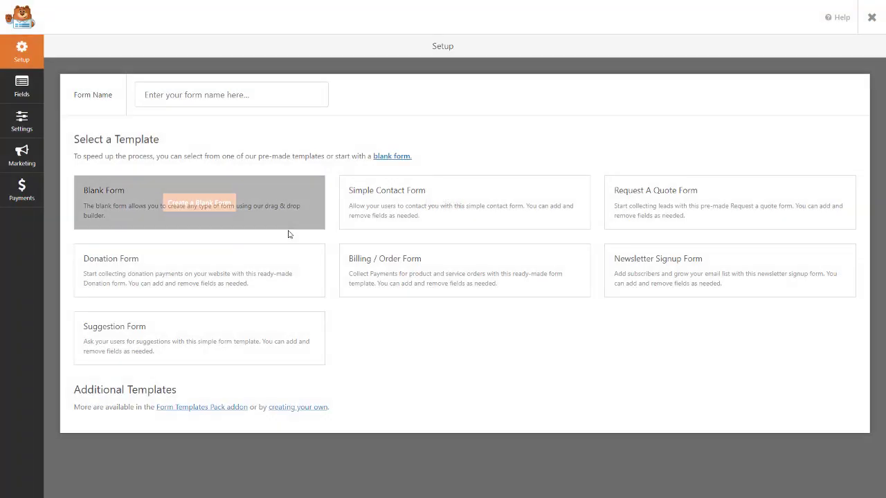
mouse_move(464, 202)
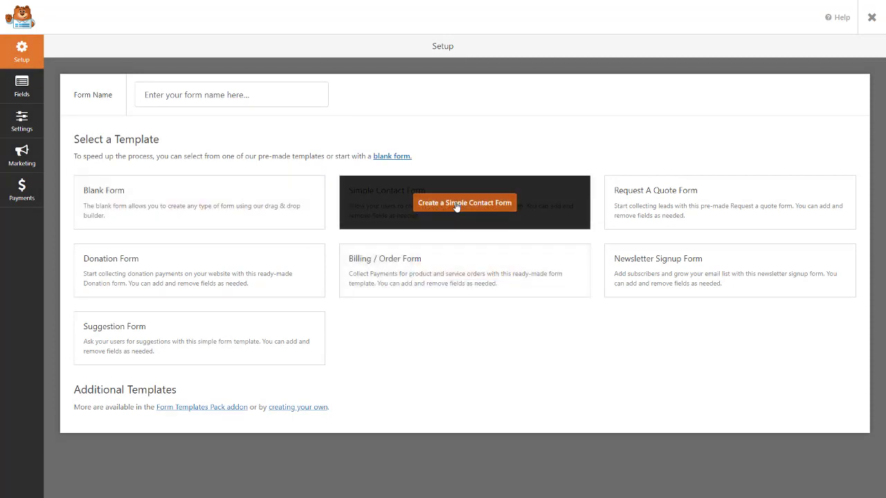
Create the form from the Simple Contact Form template and return to All Forms.
left_click(463, 202)
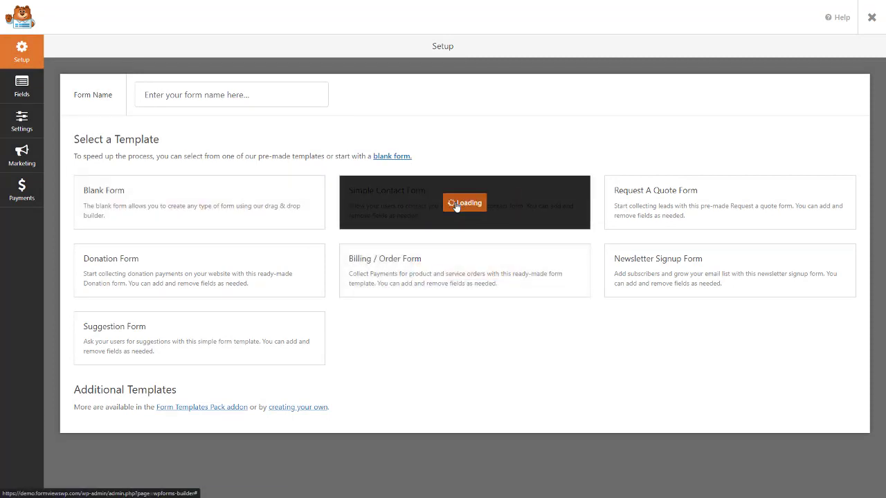
left_click(463, 202)
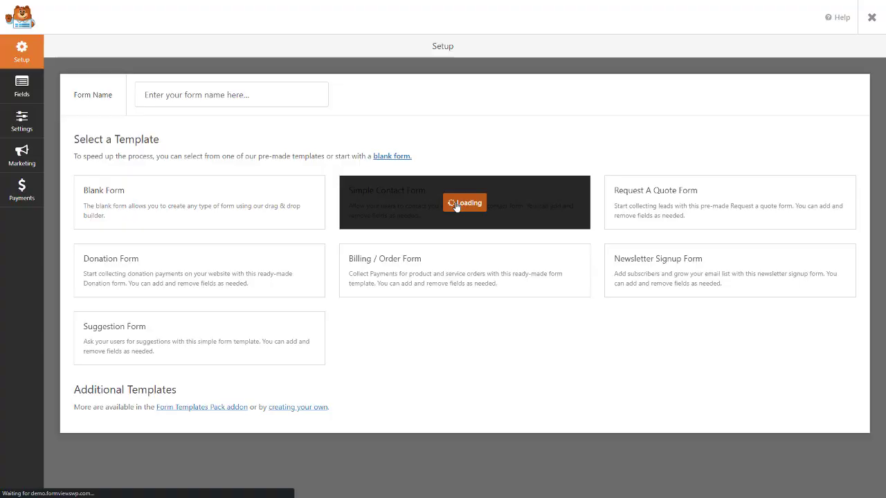
left_click(464, 202)
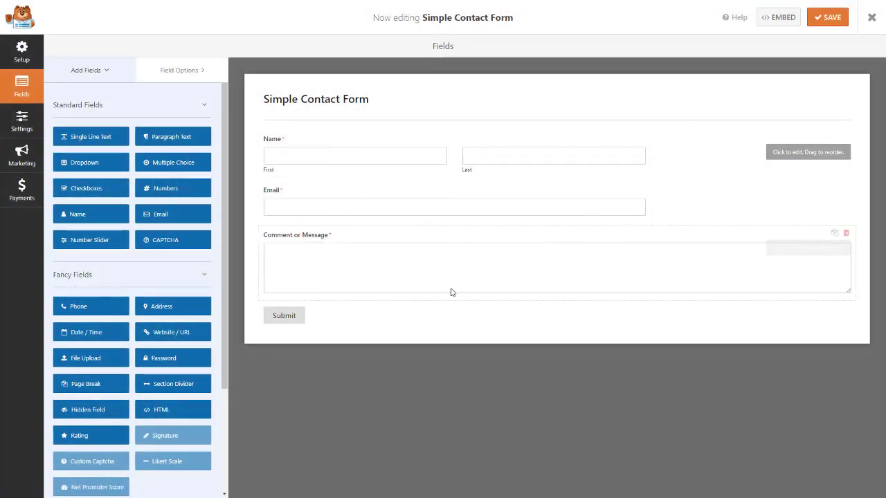
left_click(828, 17)
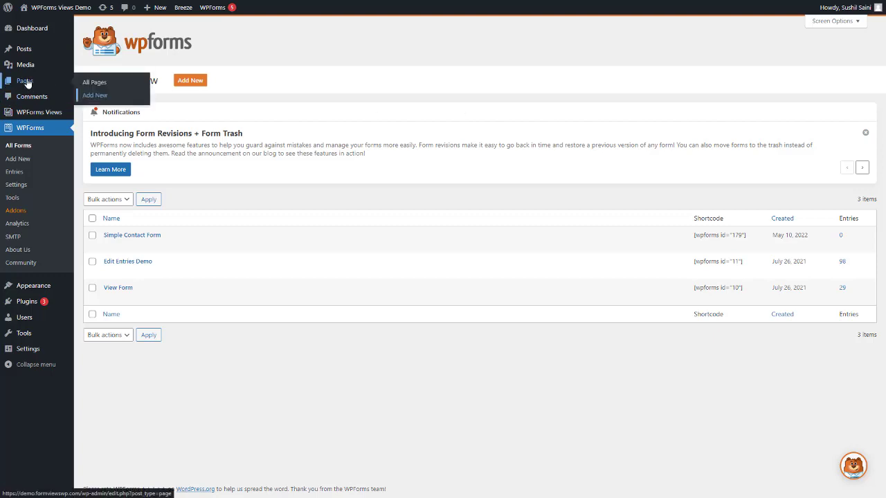
Start a new page titled 'Test Contact Form'.
left_click(94, 94)
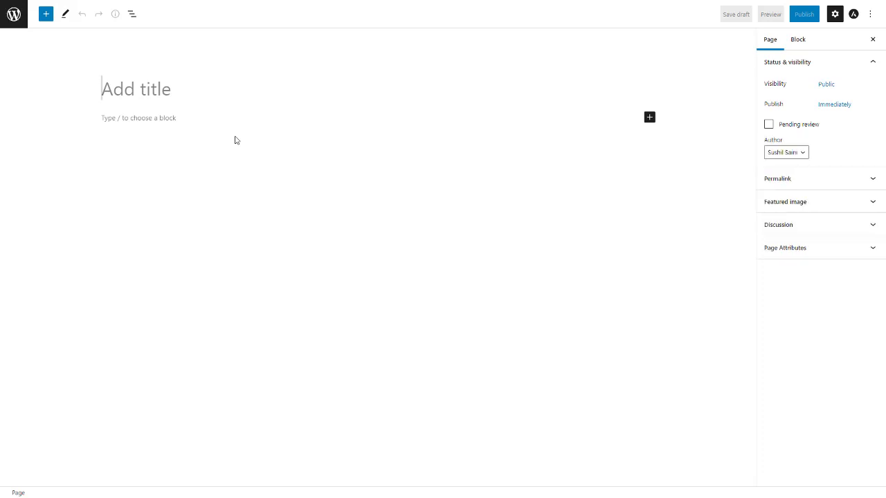
type("Test")
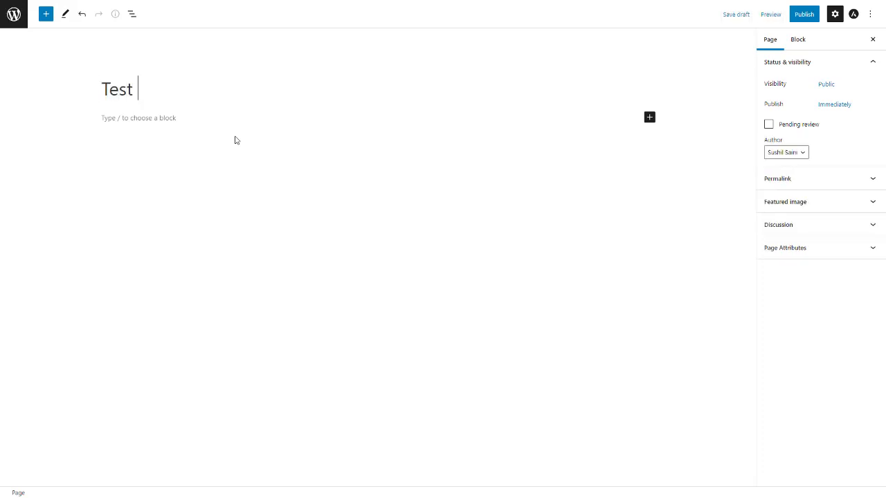
type("Contact Form")
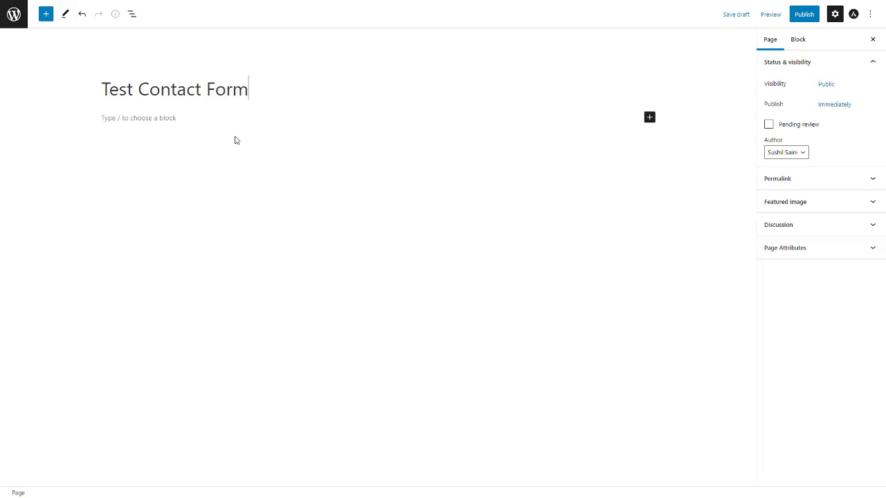
Insert a WPForms block embedding the Simple Contact Form.
left_click(648, 117)
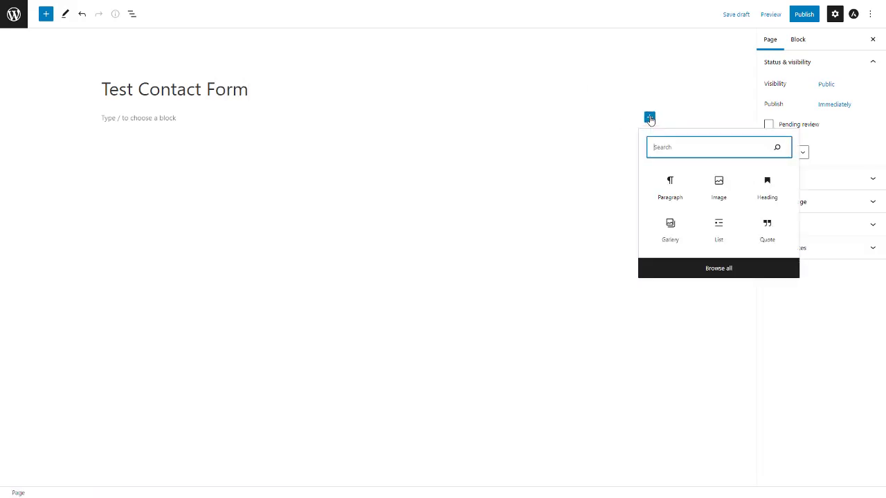
type("wpfo")
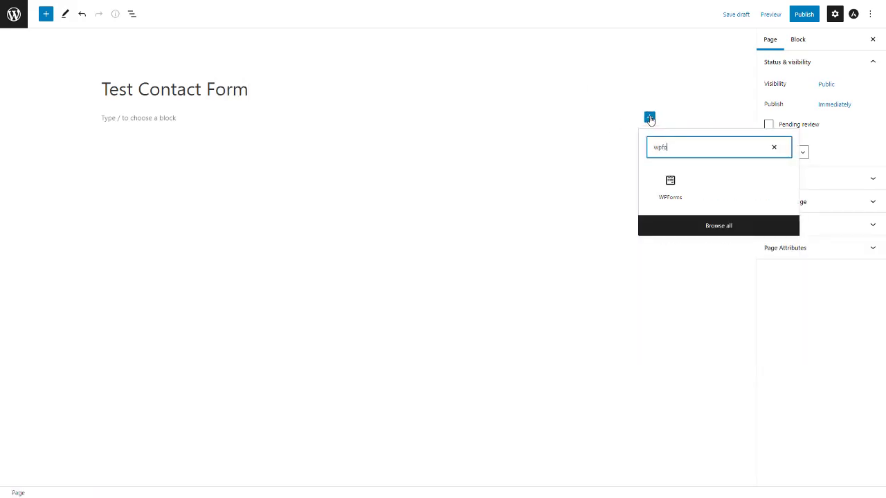
left_click(670, 185)
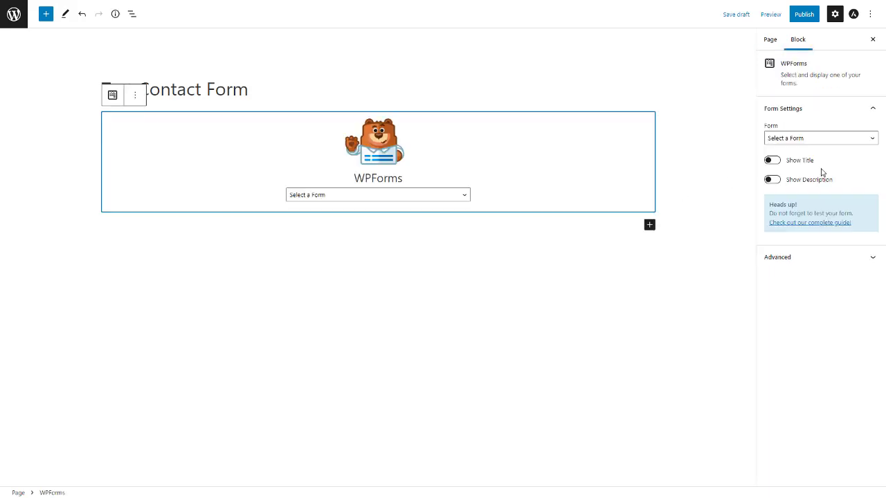
left_click(819, 138)
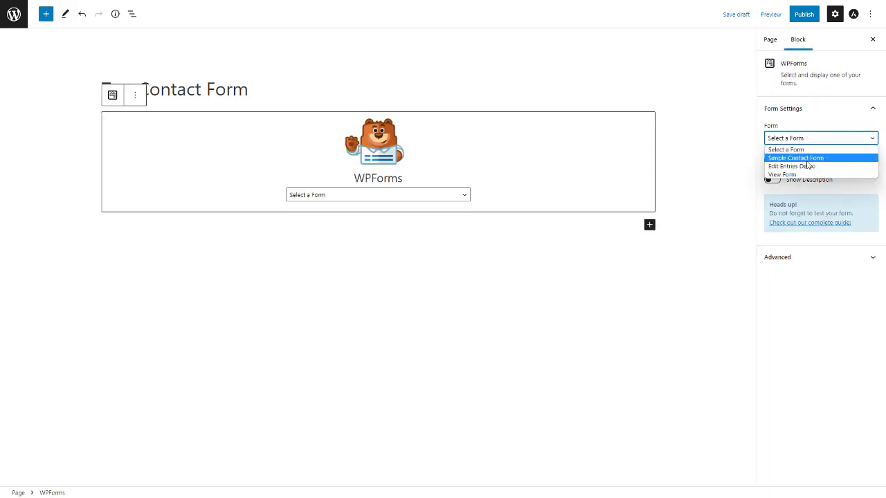
left_click(796, 158)
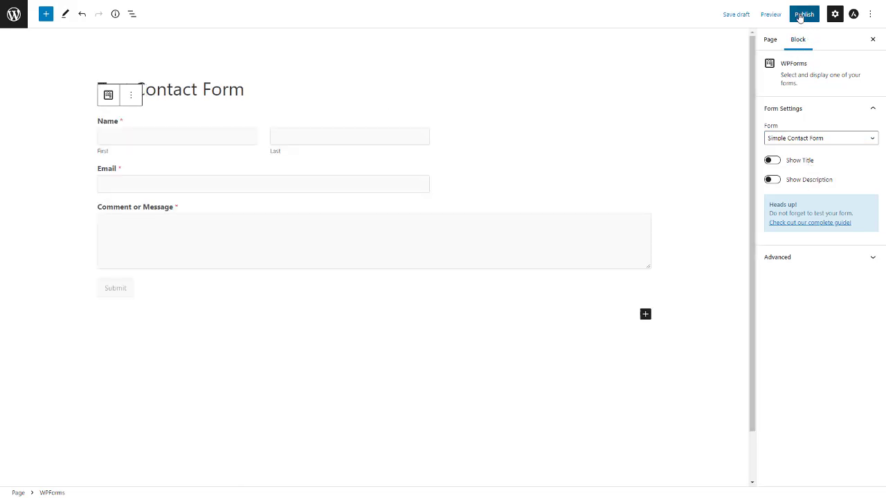
Publish the page.
left_click(803, 13)
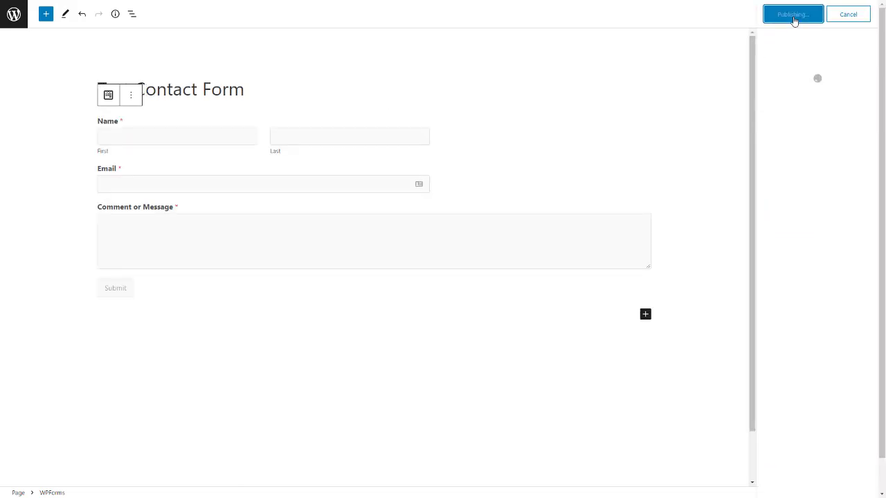
left_click(792, 14)
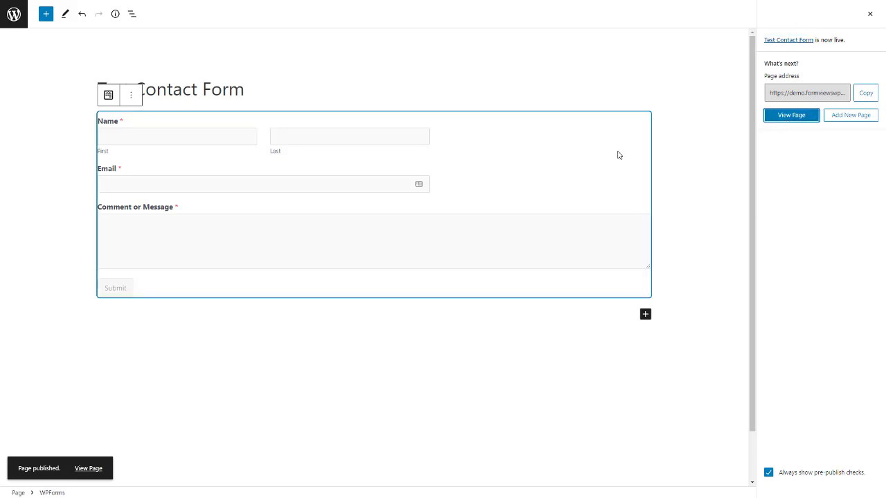
Fill in name, email 'test@gmail' and message on the live Test Contact Form.
left_click(792, 115)
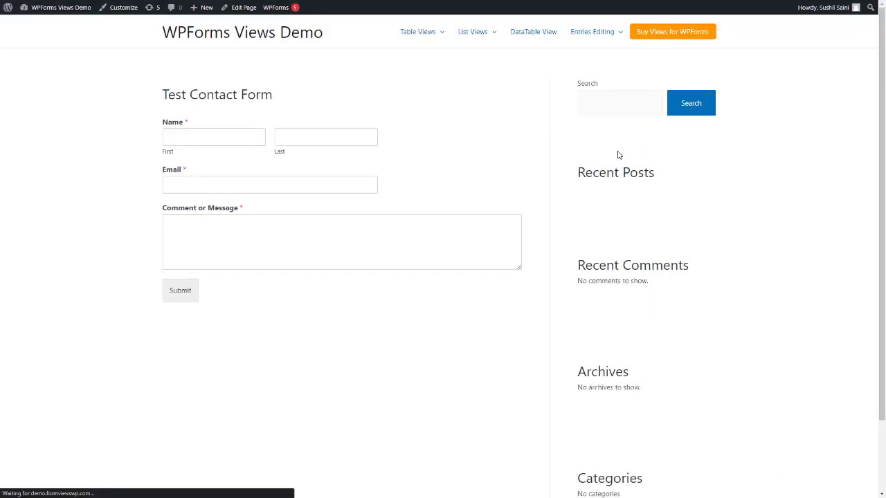
left_click(213, 137)
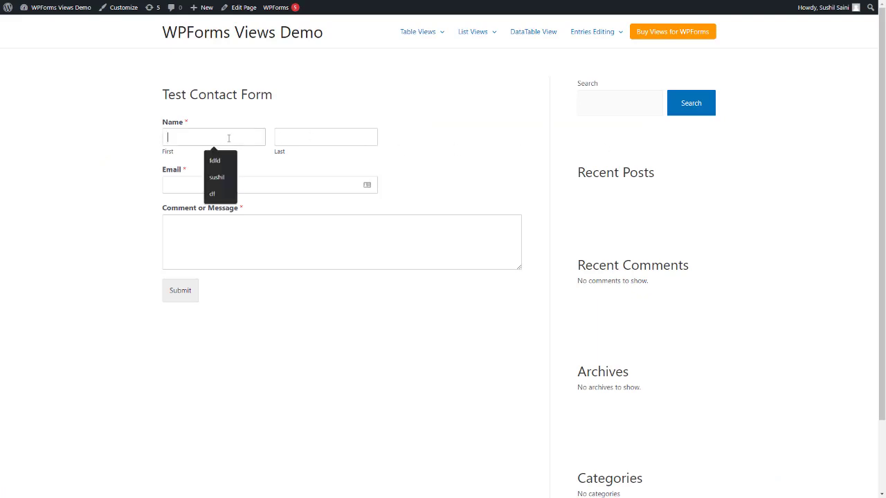
type("test@gmail.com")
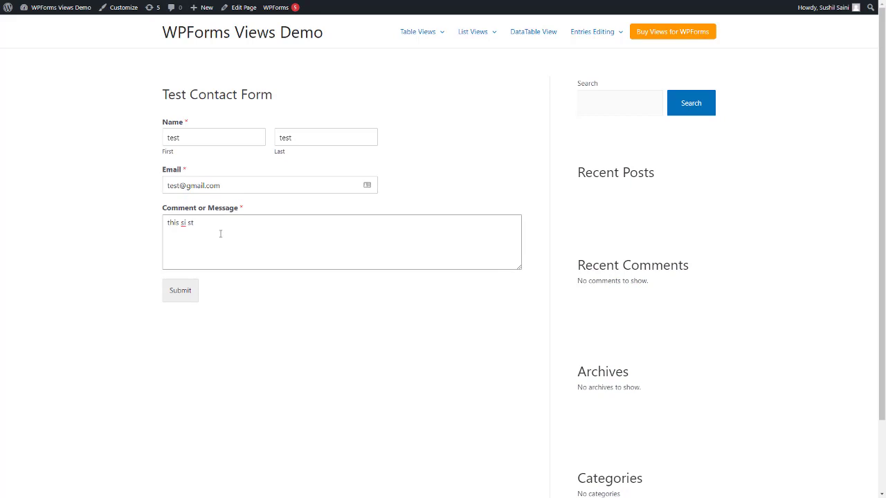
left_click(180, 291)
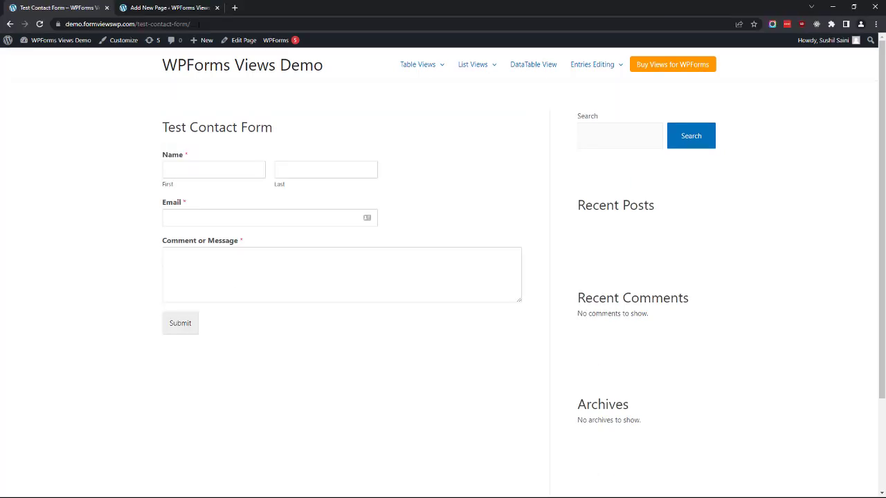
left_click(213, 169)
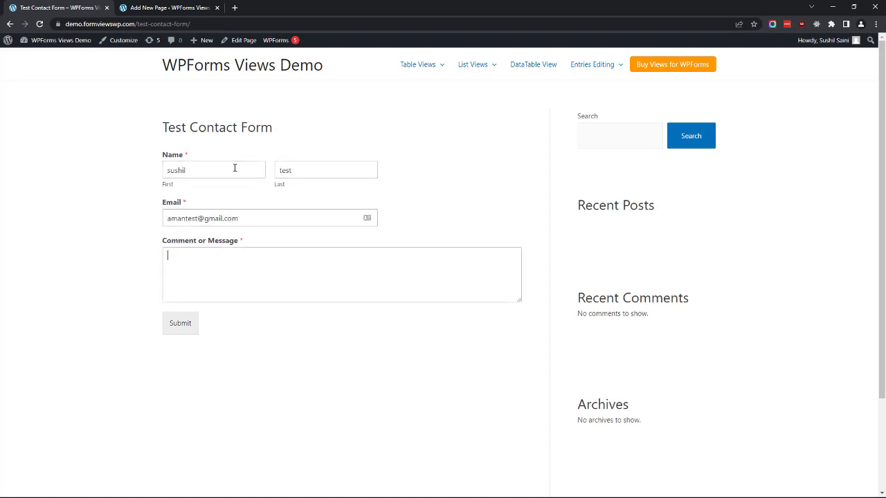
Submit the form and receive the thank-you confirmation.
left_click(179, 324)
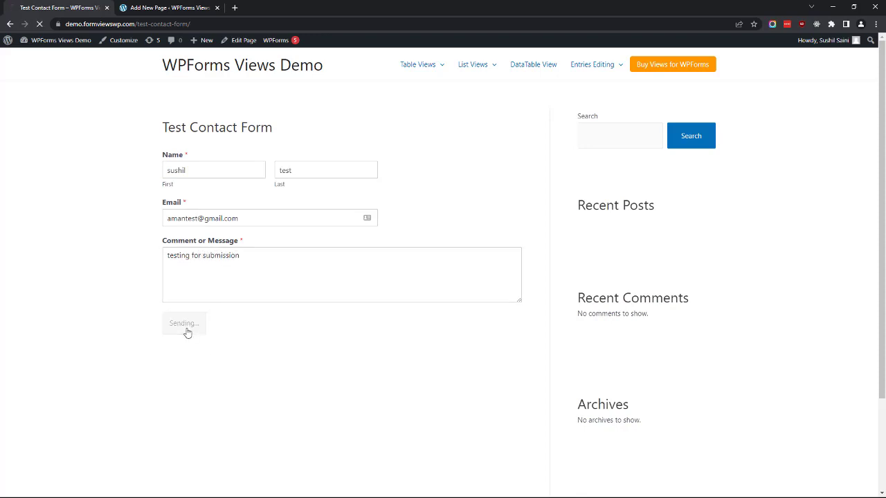
left_click(182, 324)
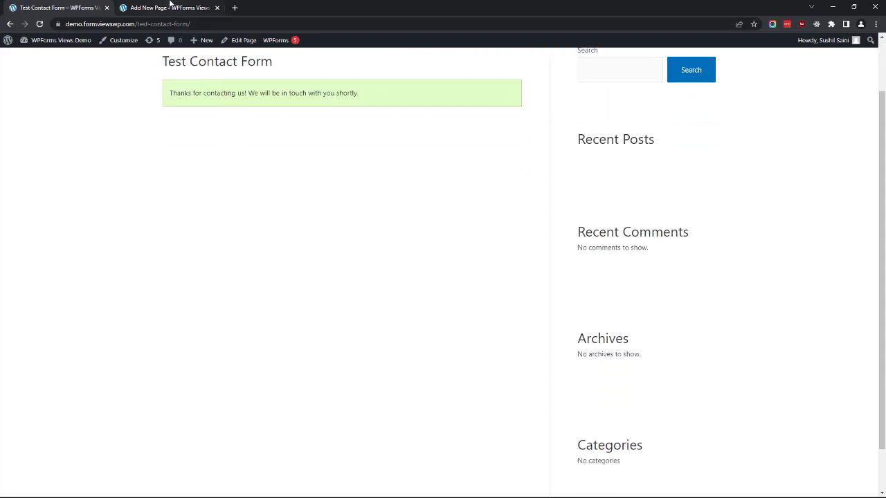
mouse_move(280, 39)
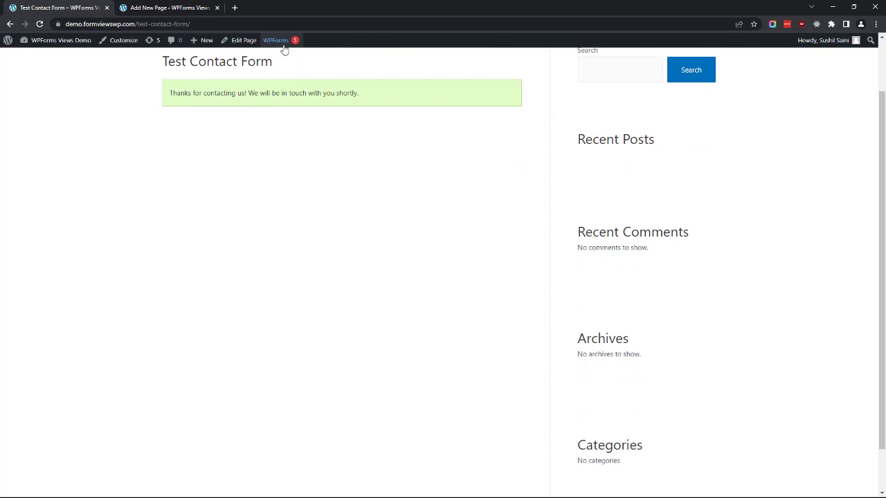
From the admin bar WPForms Entries, view all entries of the Simple Contact Form.
left_click(277, 40)
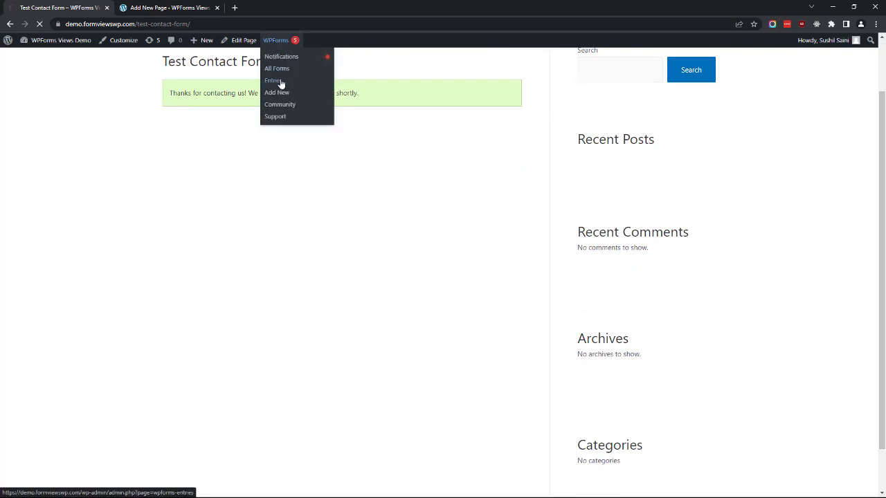
left_click(273, 80)
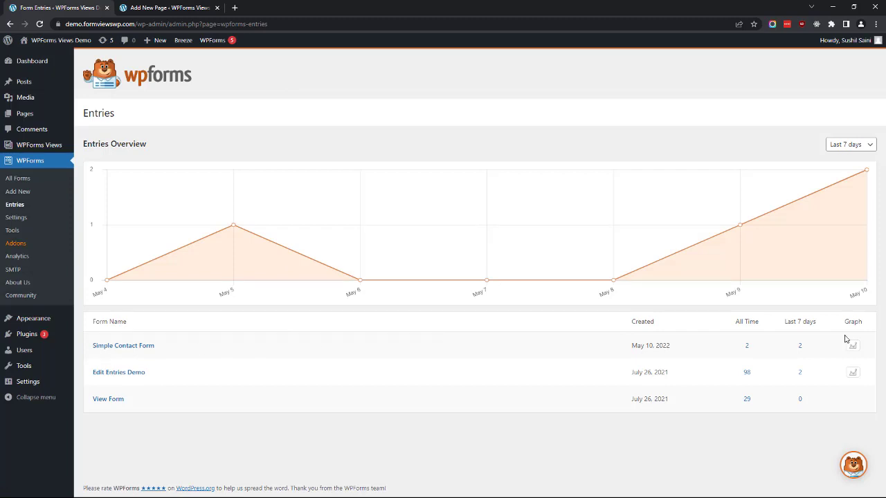
left_click(746, 346)
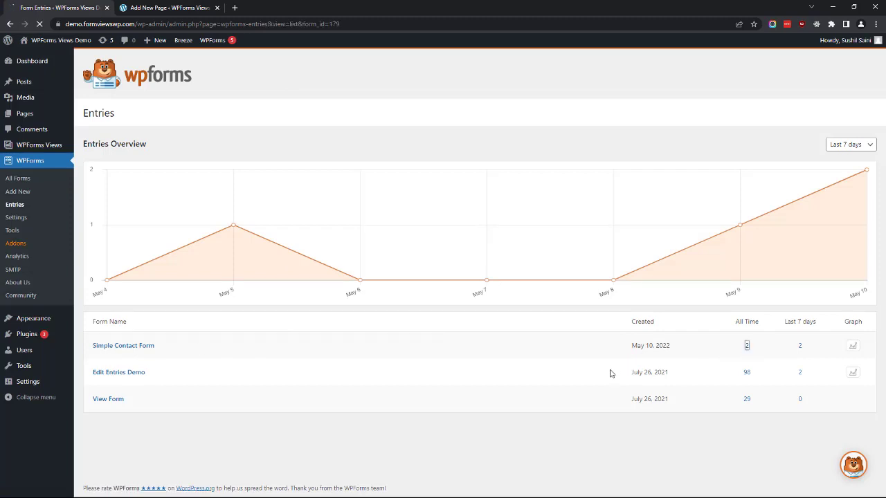
left_click(124, 346)
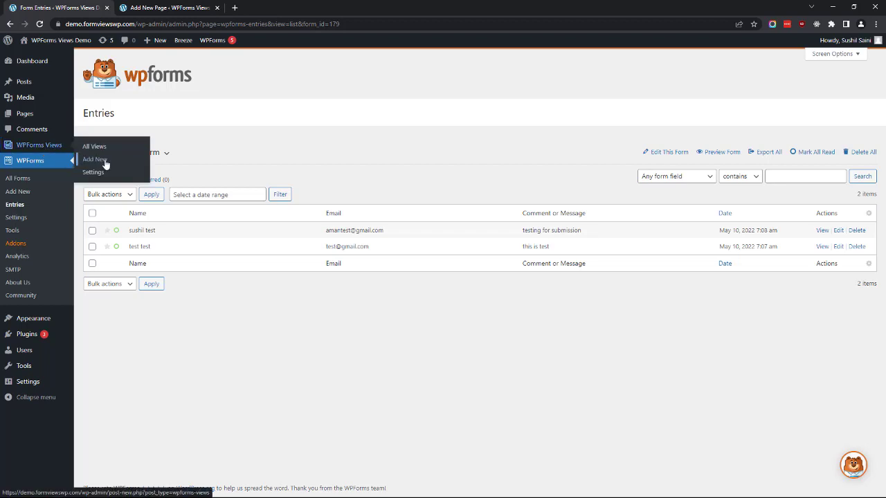
Add a new view titled 'Contact Form view' with Simple Contact Form as its source.
left_click(95, 159)
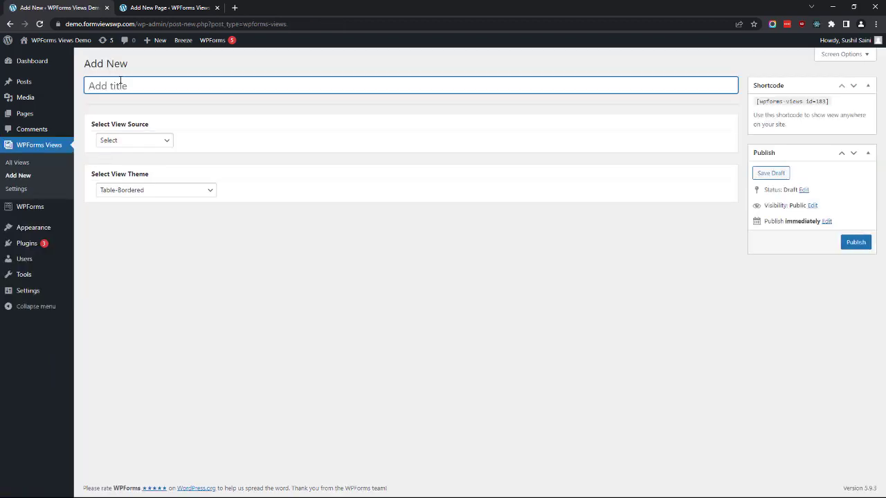
type("Contact Form")
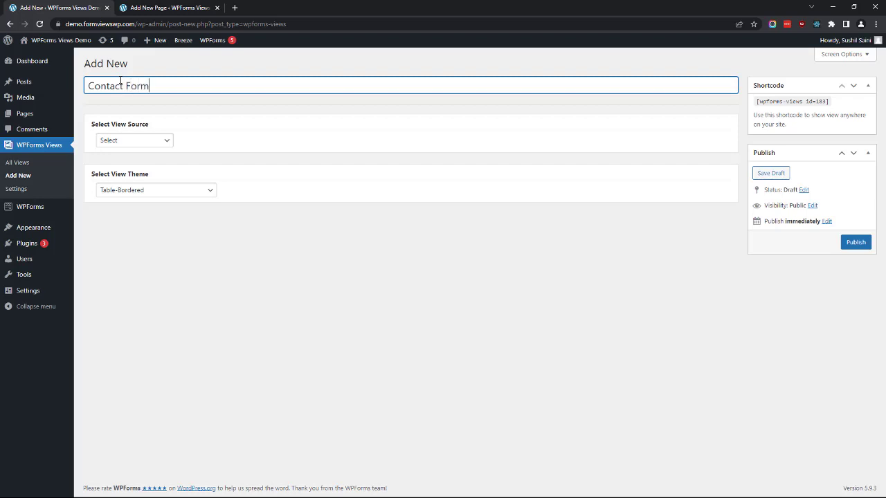
type("view")
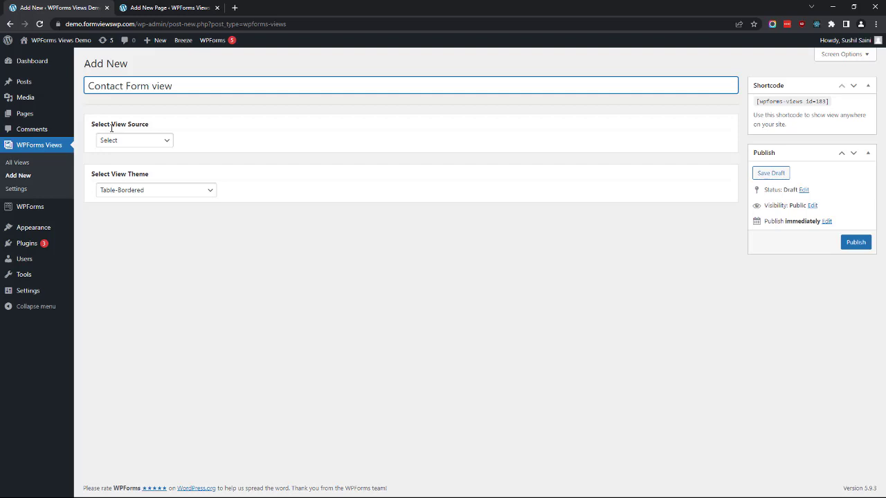
left_click(134, 140)
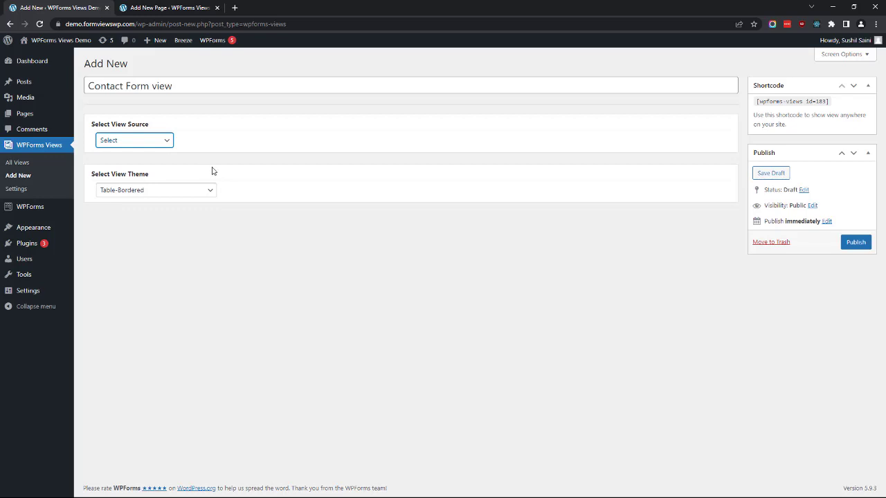
left_click(134, 140)
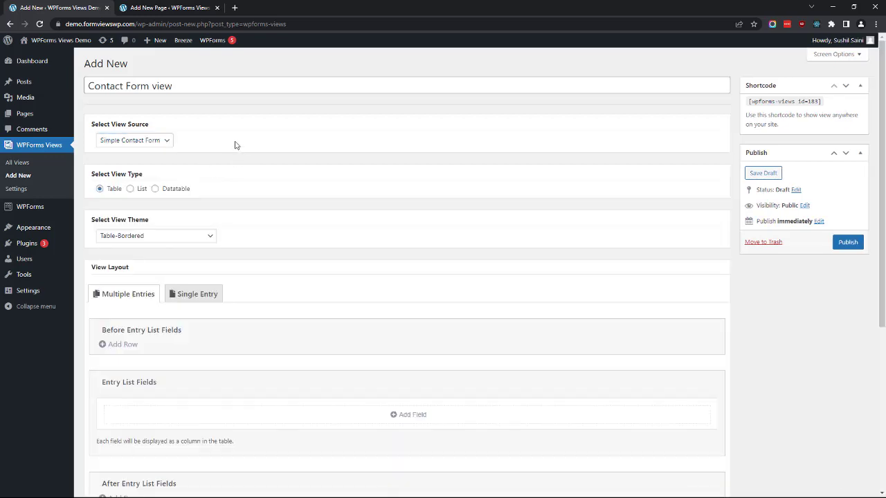
mouse_move(227, 185)
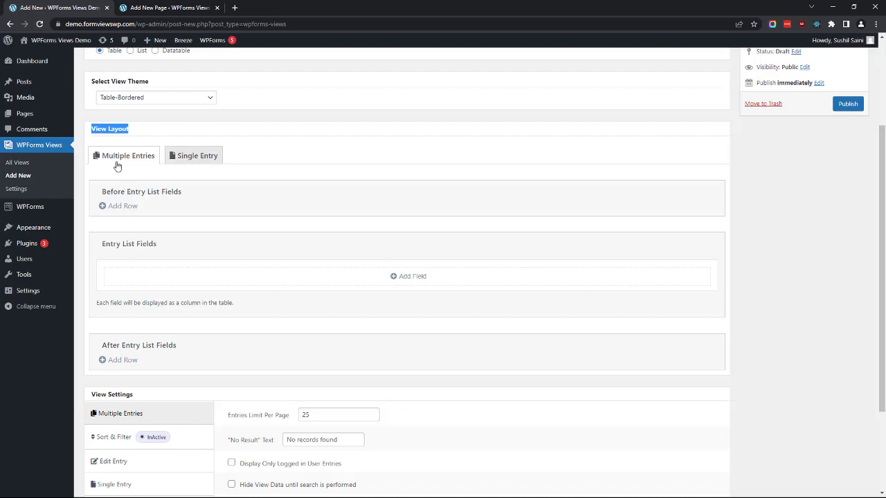
Add a row under Before Entry List Fields in the View Layout.
left_click(196, 155)
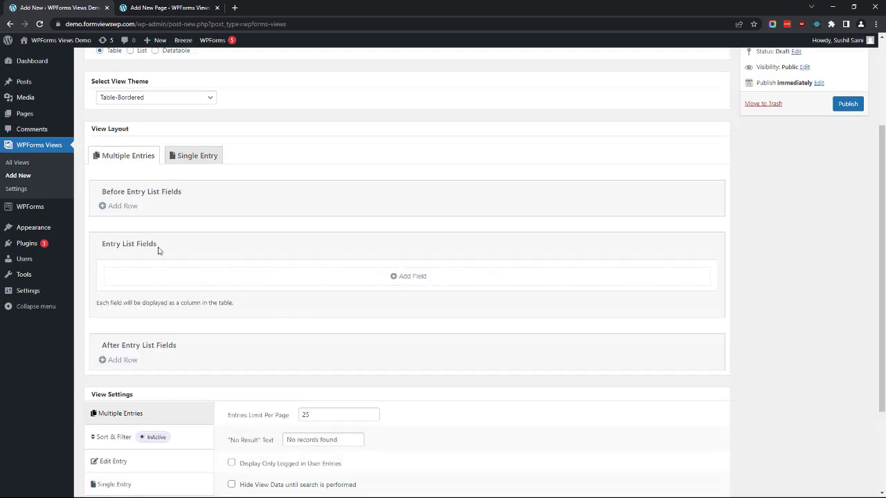
left_click(119, 205)
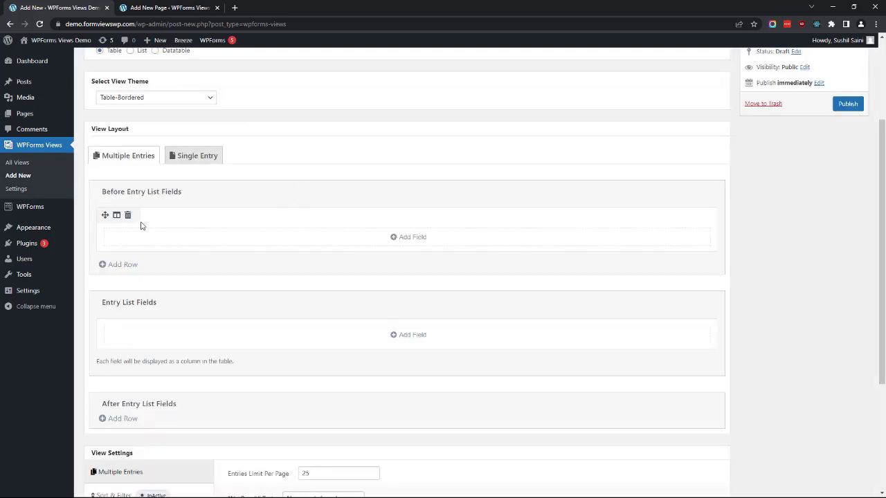
Add a Search field to the row before the entry list.
left_click(407, 236)
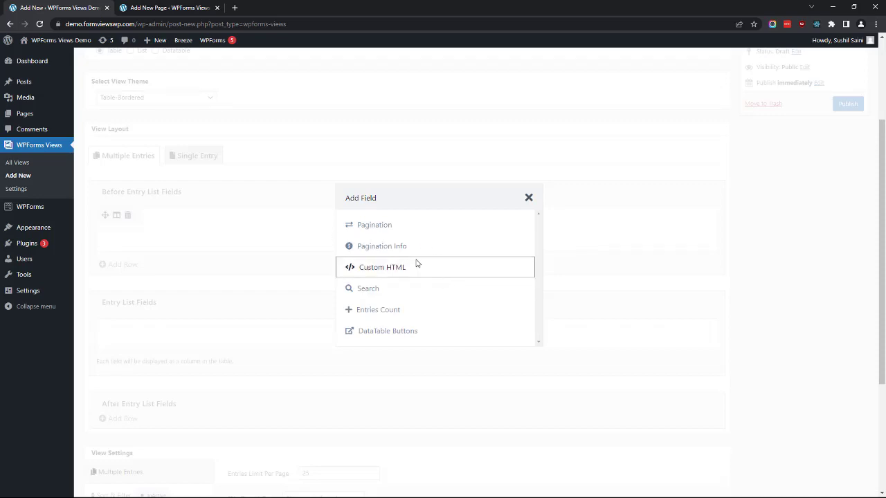
mouse_move(404, 289)
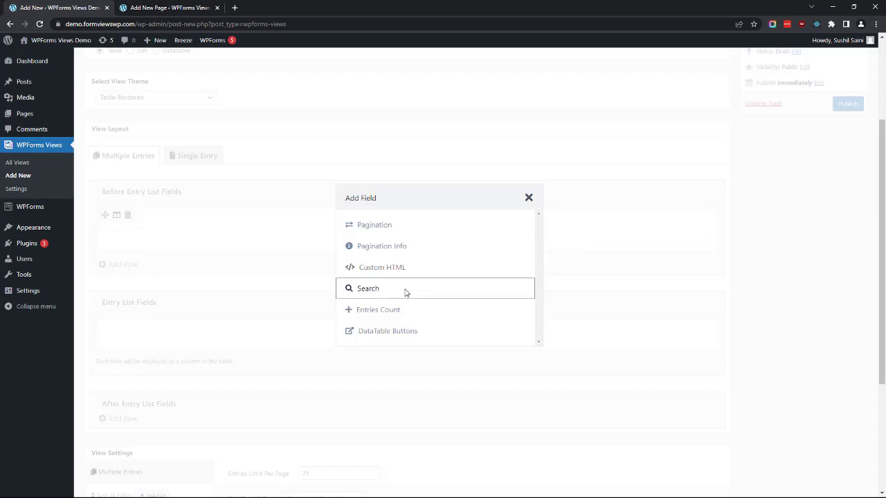
left_click(368, 288)
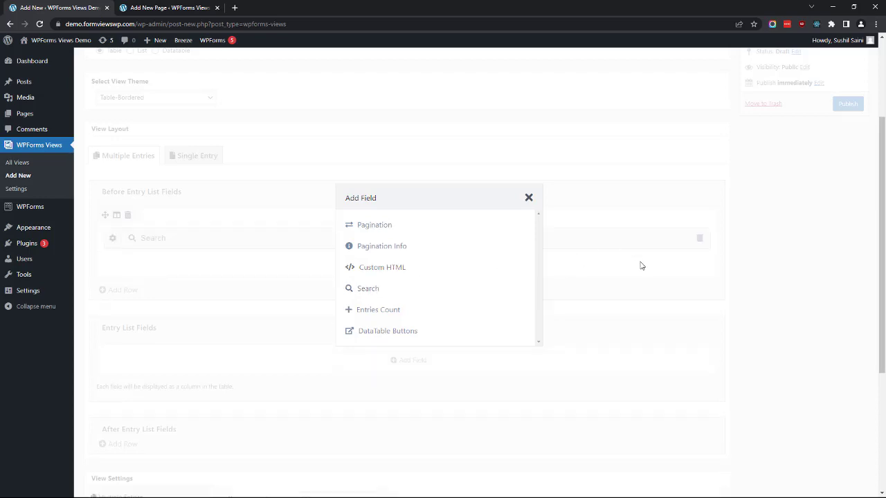
left_click(529, 197)
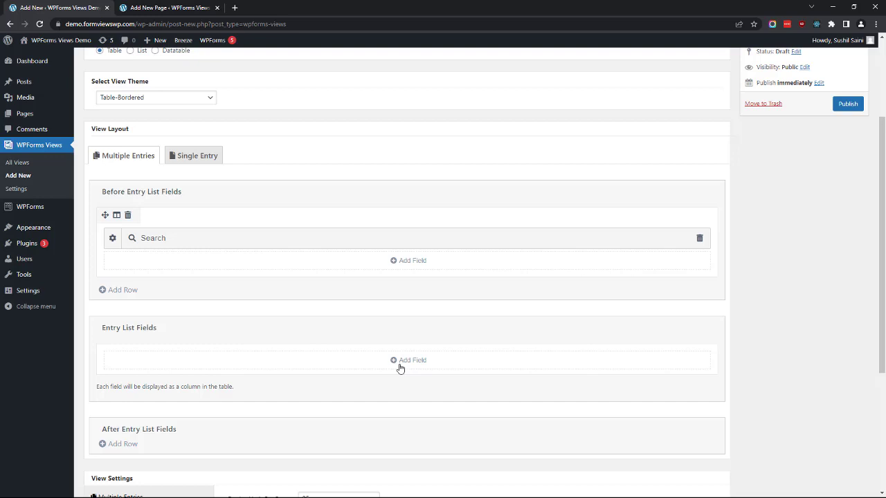
Add Sequence Number as the first entry list column, before Name and Email.
left_click(409, 360)
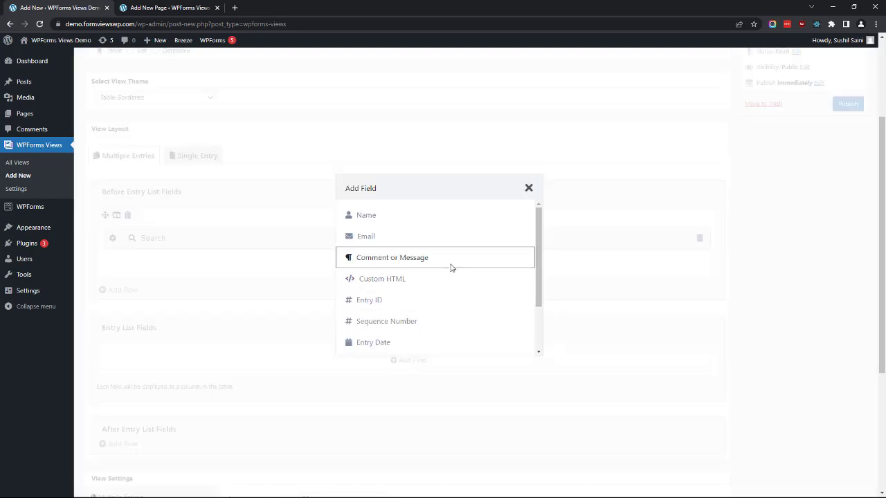
left_click(366, 215)
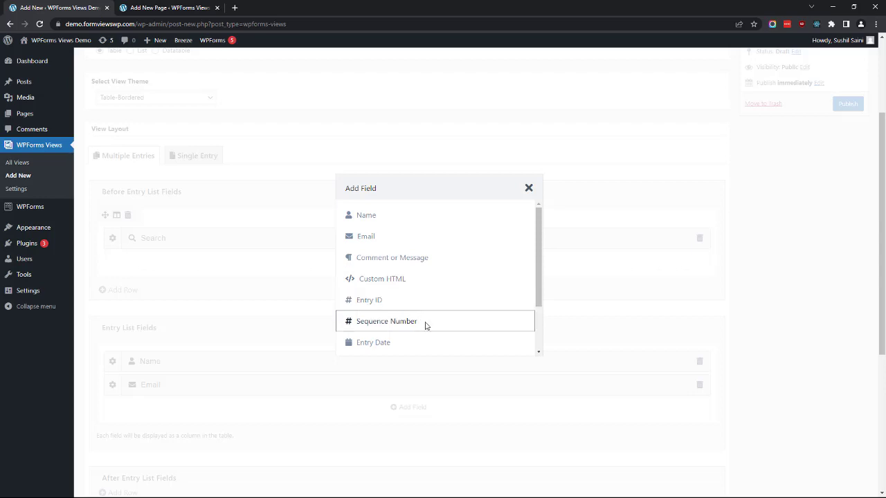
left_click(387, 321)
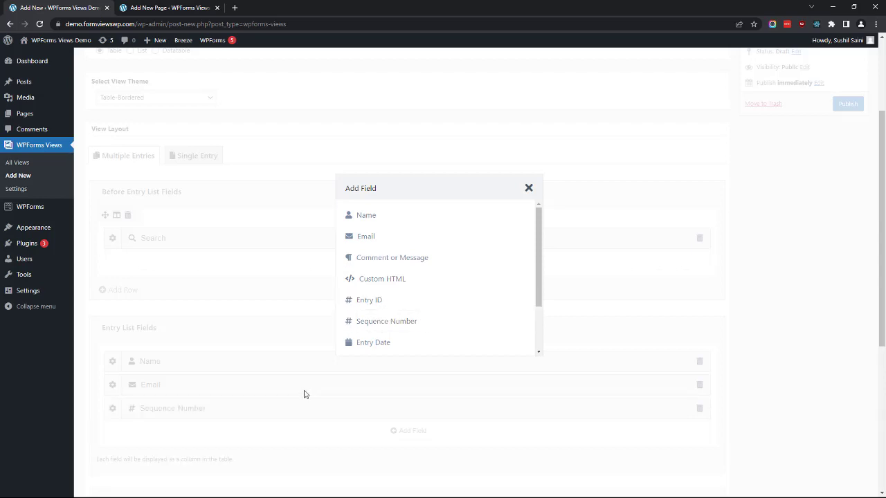
left_click(529, 188)
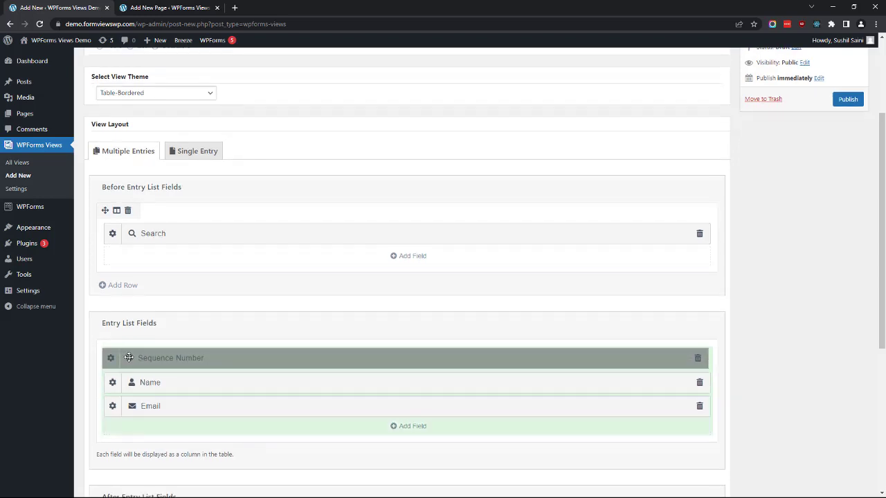
Add a row under After Entry List Fields.
scroll("down", 3)
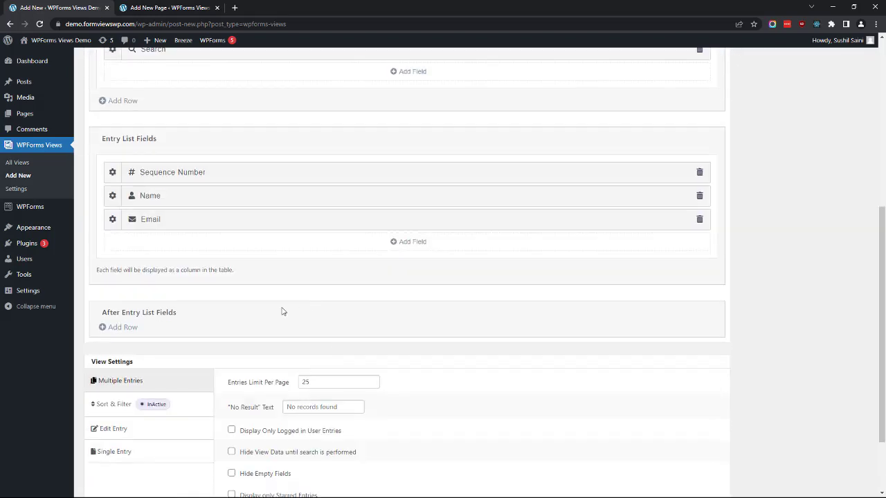
mouse_move(113, 327)
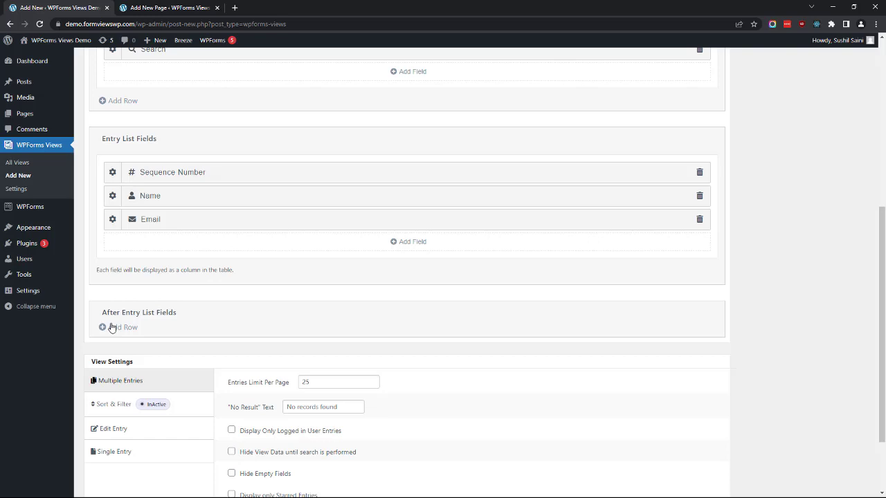
left_click(122, 327)
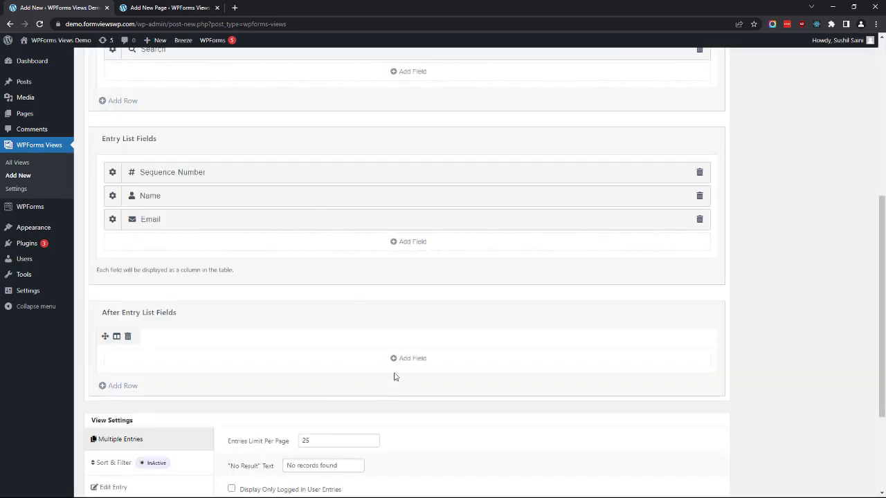
Add an Entries Count field to the row after the entry list.
left_click(413, 357)
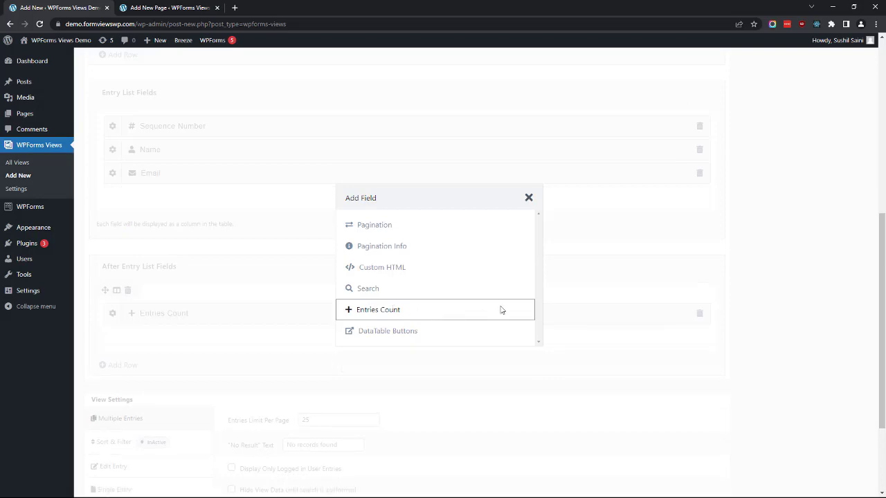
left_click(529, 196)
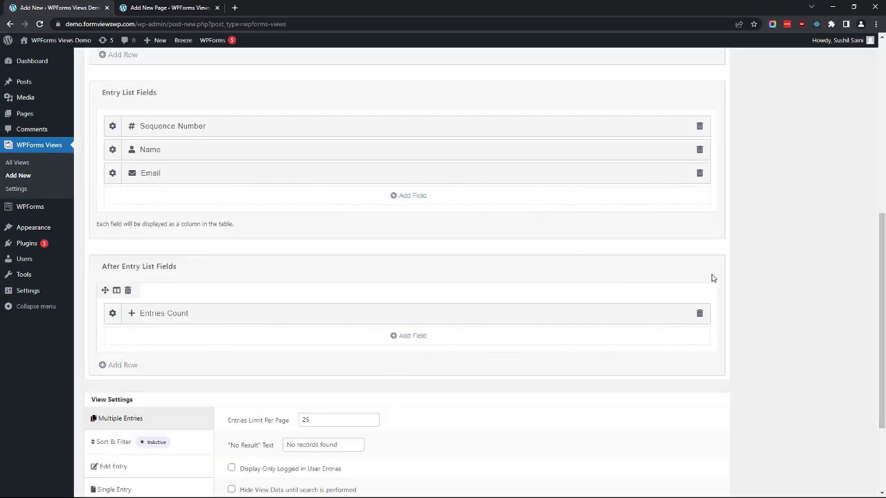
scroll("down", 3)
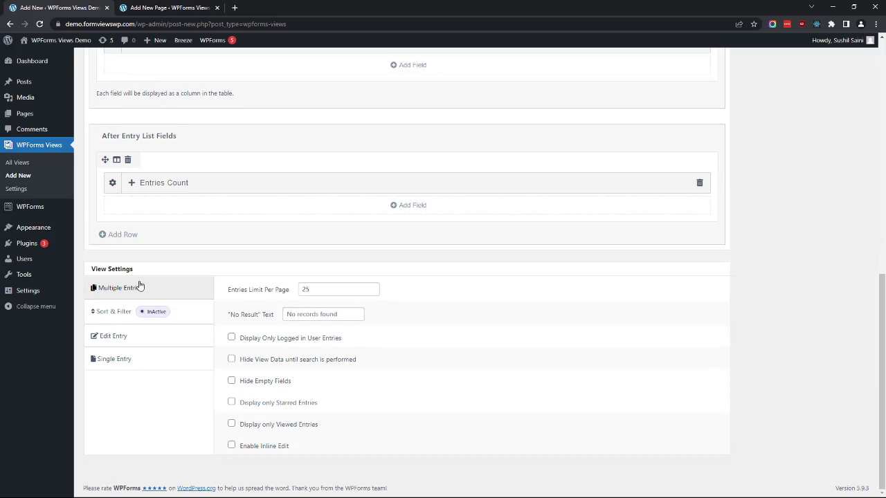
mouse_move(250, 296)
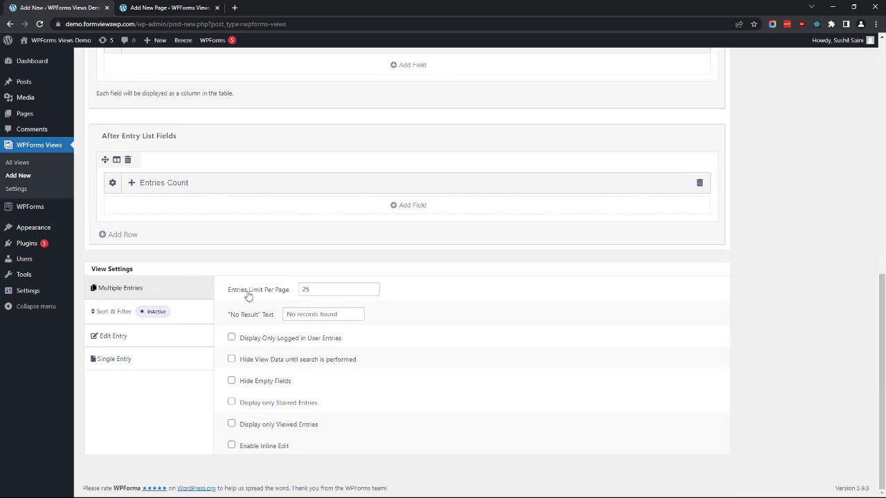
mouse_move(251, 313)
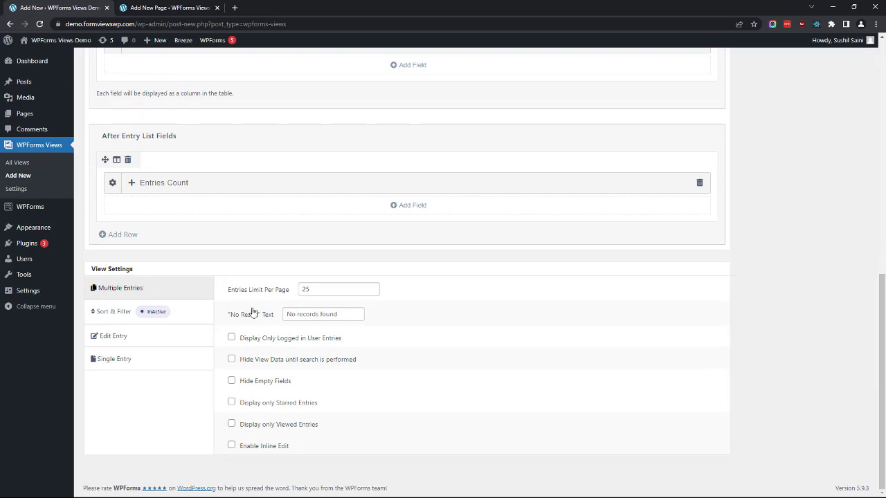
Publish the Contact Form view and select its shortcode for copying.
scroll("up", 3)
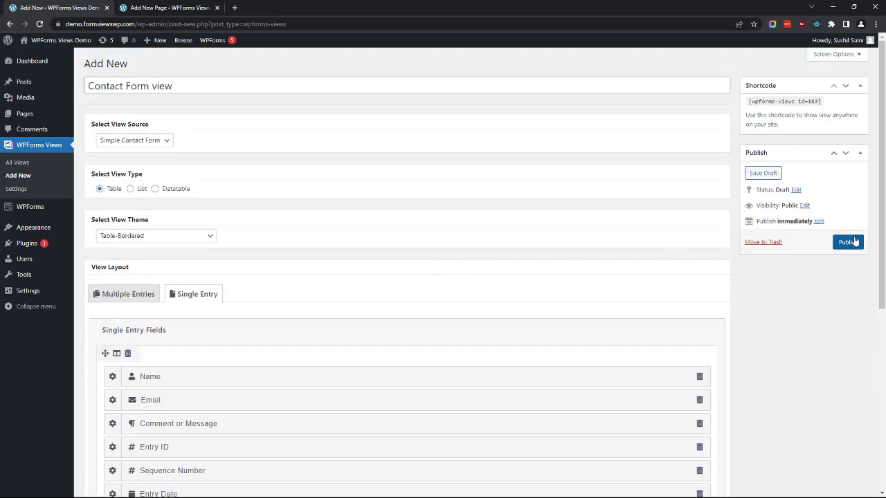
left_click(848, 242)
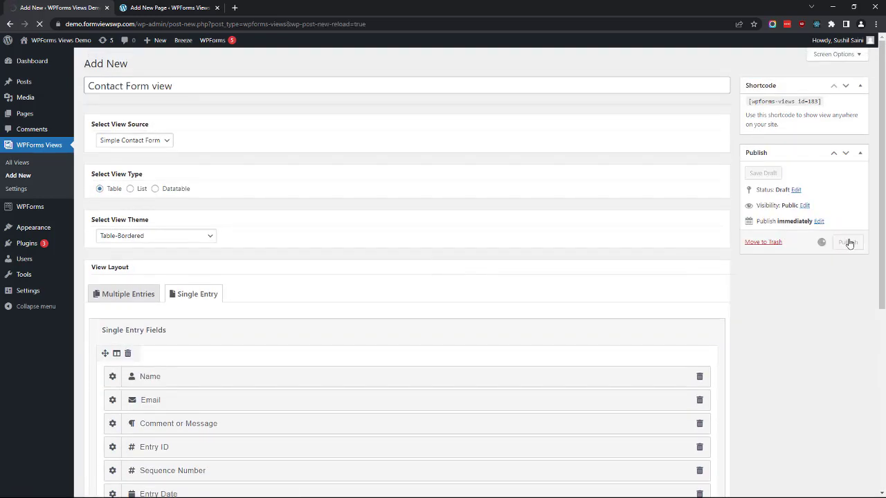
left_click(847, 242)
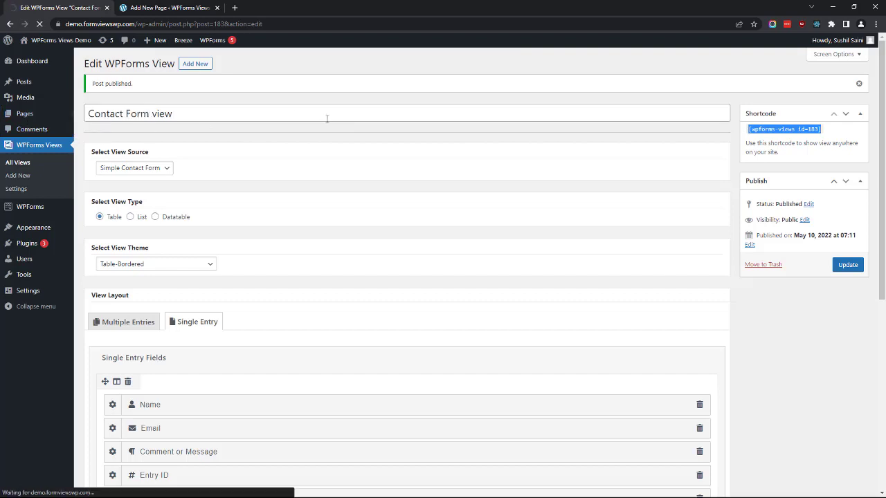
Title the page 'Contact form submissions view' and add the shortcode [wpforms views id=183].
left_click(169, 8)
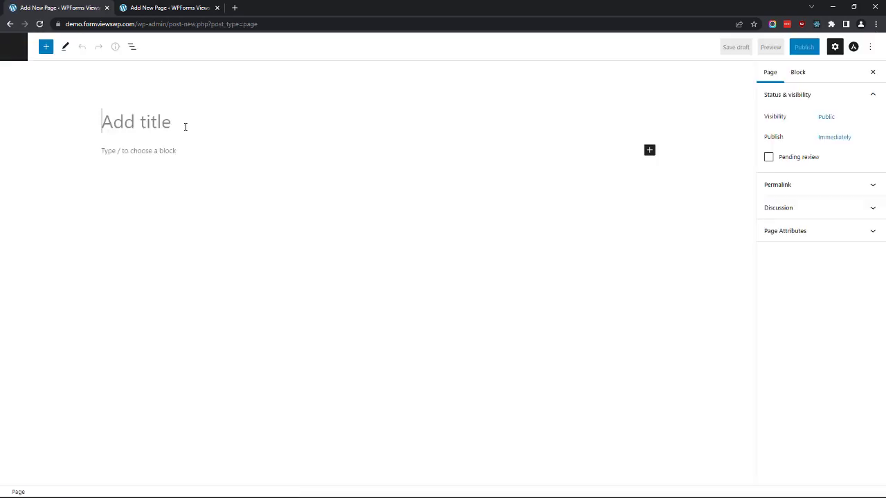
type("Contact for")
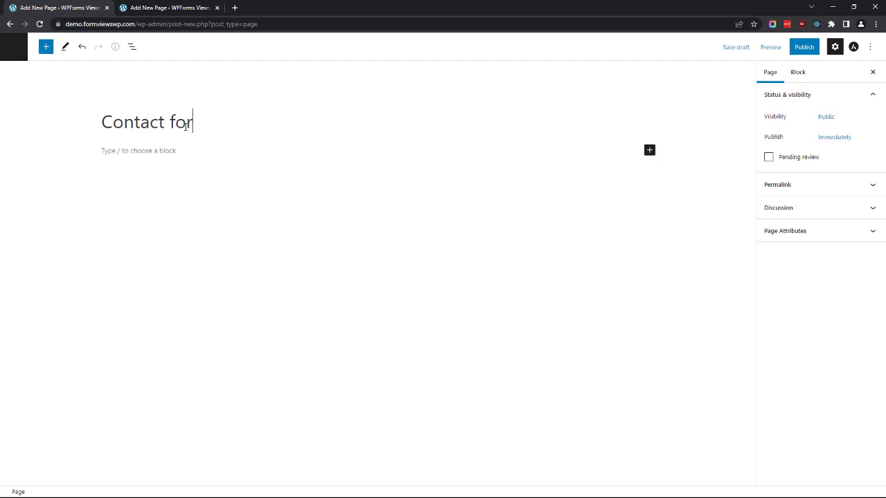
type("m submissions view")
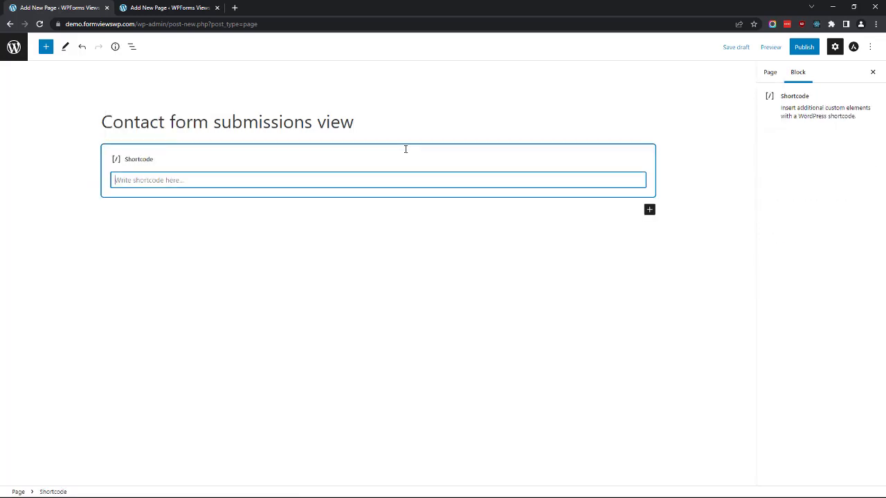
type("[wpforms views id=183]")
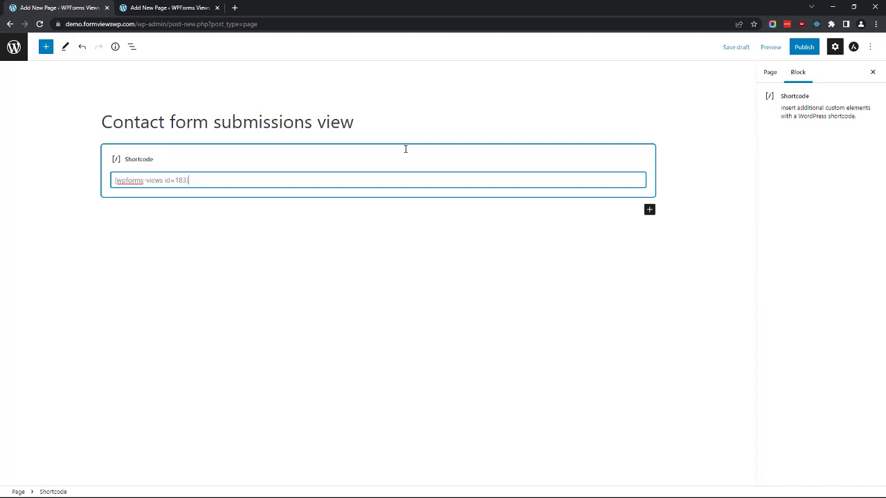
Publish the page and view it live on the site.
left_click(803, 47)
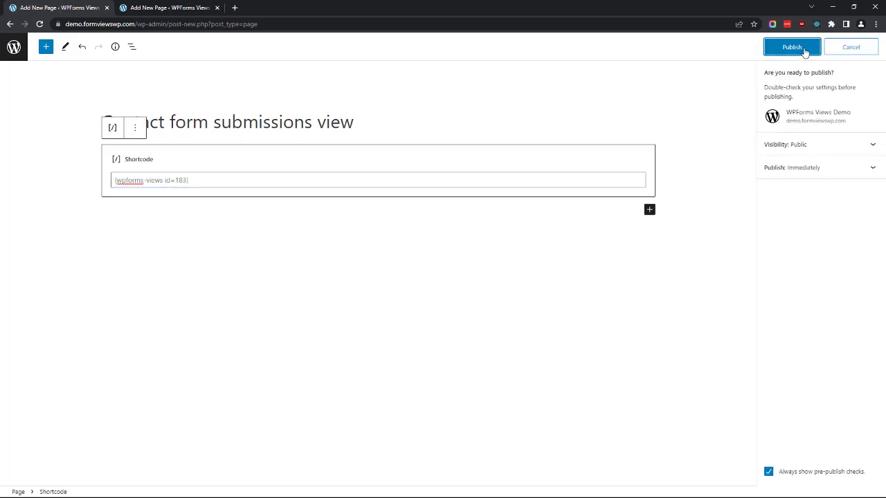
left_click(792, 47)
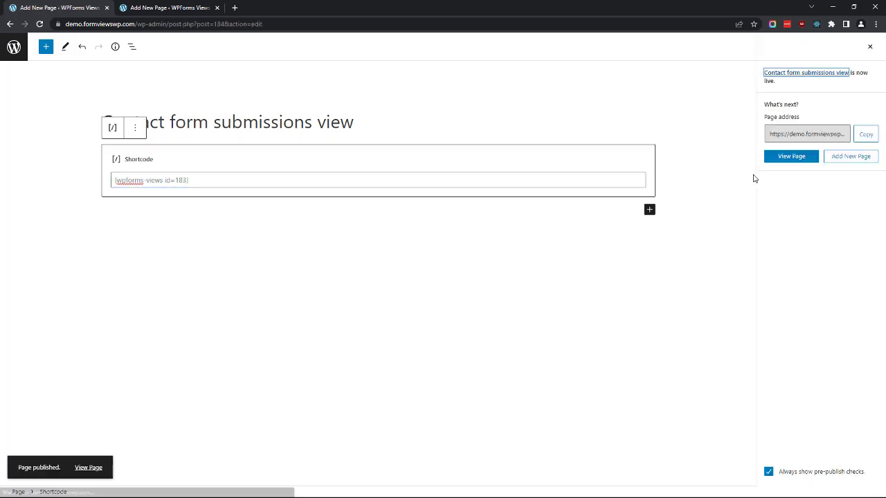
left_click(792, 156)
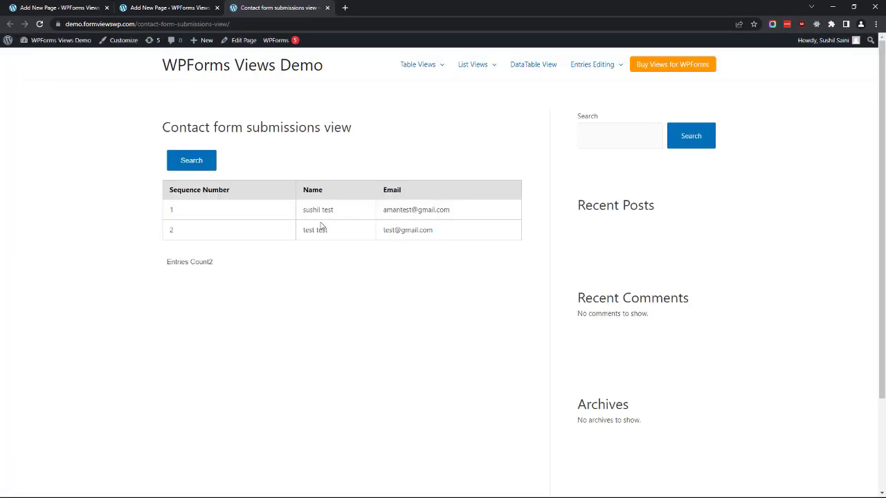
mouse_move(230, 224)
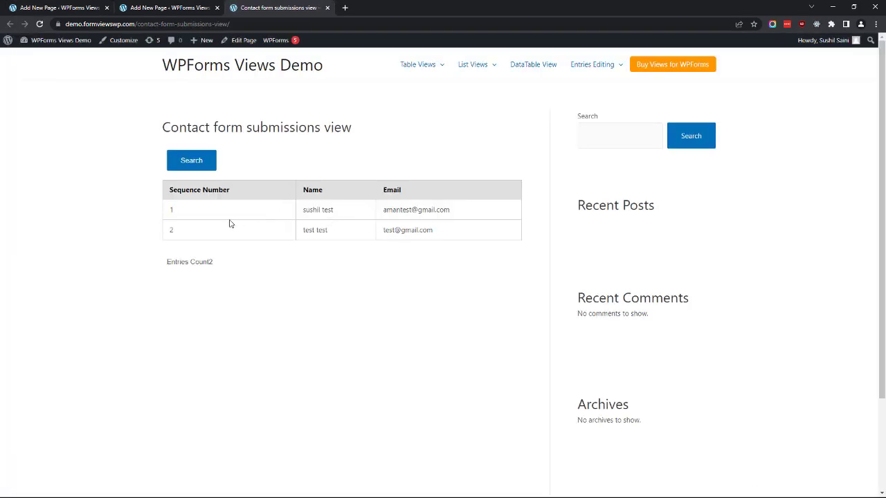
mouse_move(431, 225)
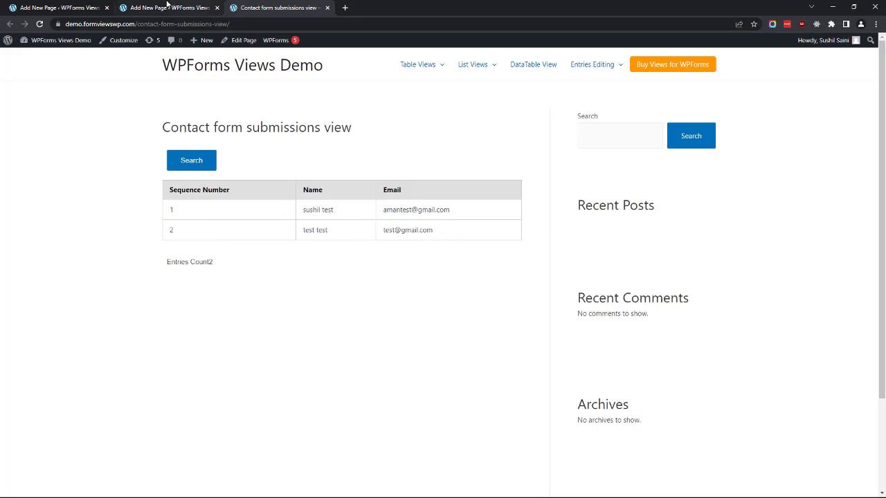
Close the extra browser tab and return to the page editor tab.
left_click(169, 9)
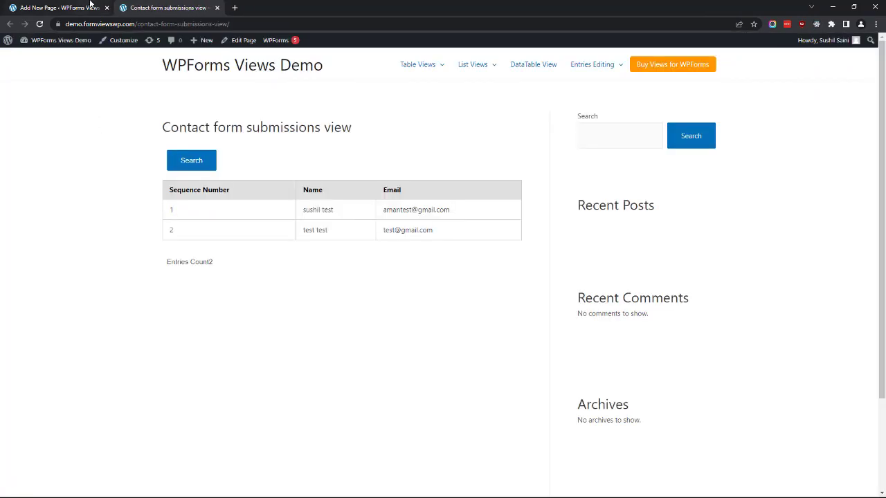
left_click(55, 9)
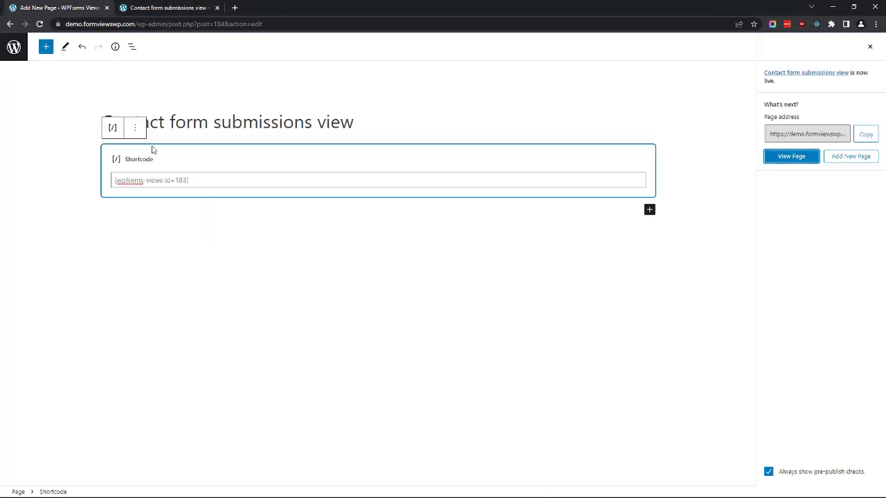